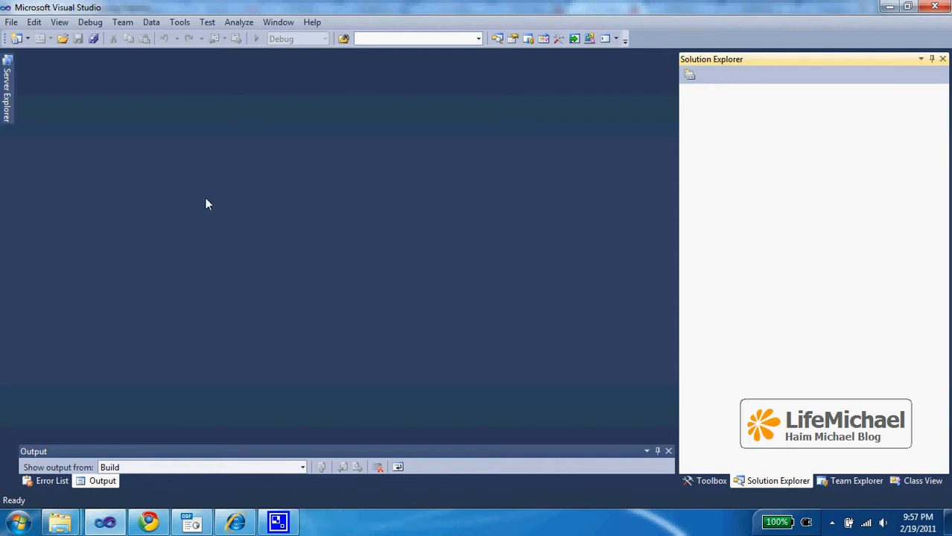
# Step: Open the File menu to reach the New submenu
pyautogui.click(11, 22)
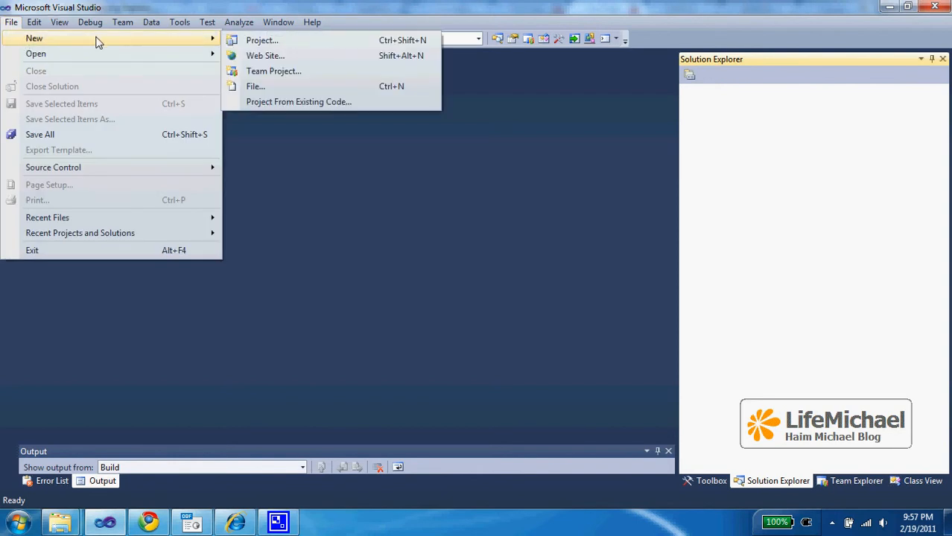
pyautogui.moveTo(155, 42)
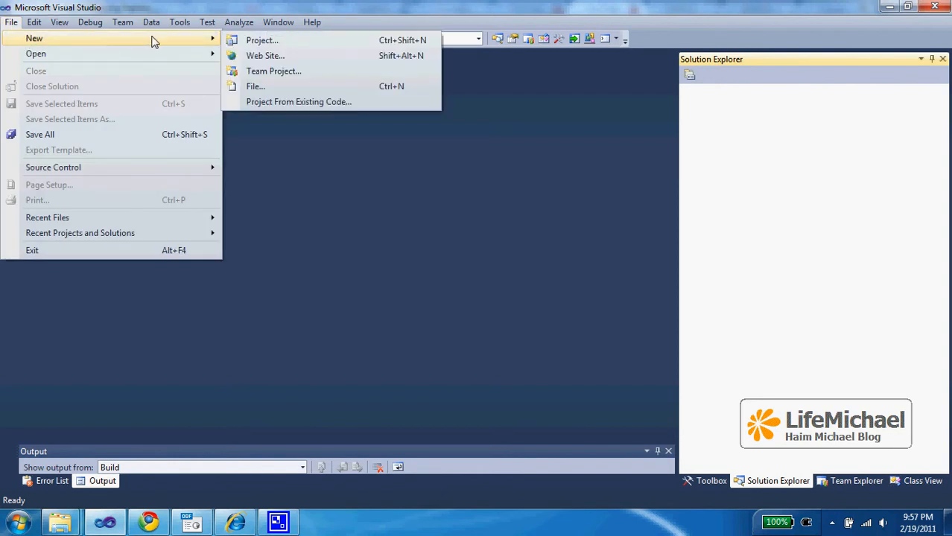
pyautogui.moveTo(265, 56)
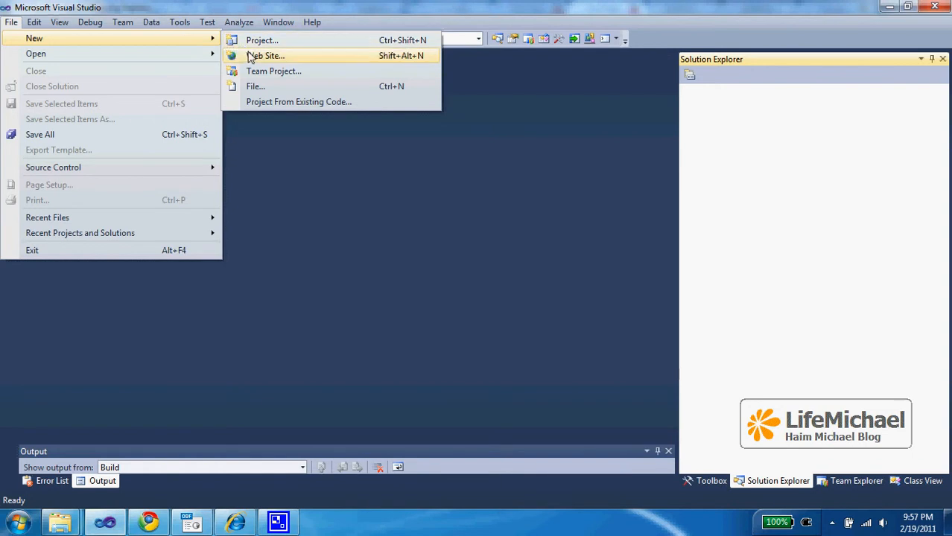
# Step: Create WebSite3 from the ASP.NET Web Site template, opening Default.aspx
pyautogui.click(266, 55)
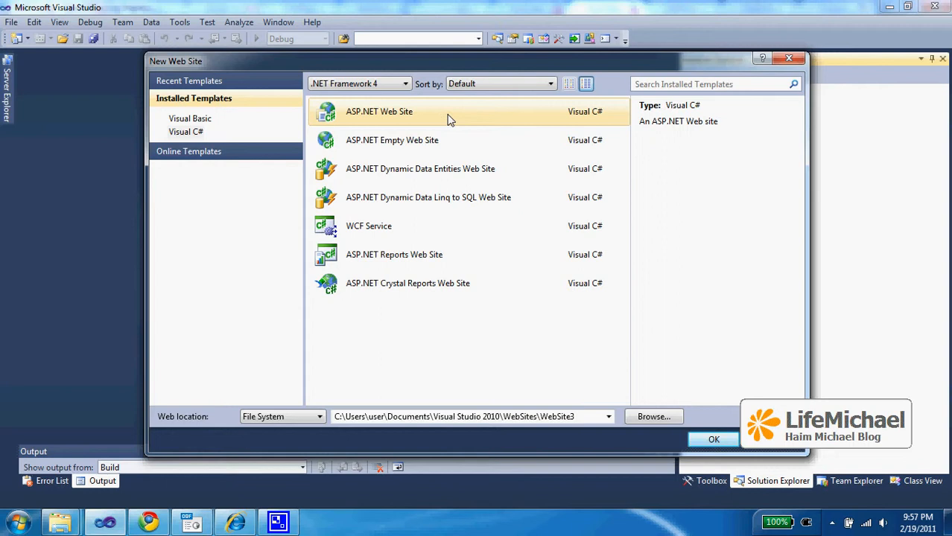
pyautogui.click(392, 140)
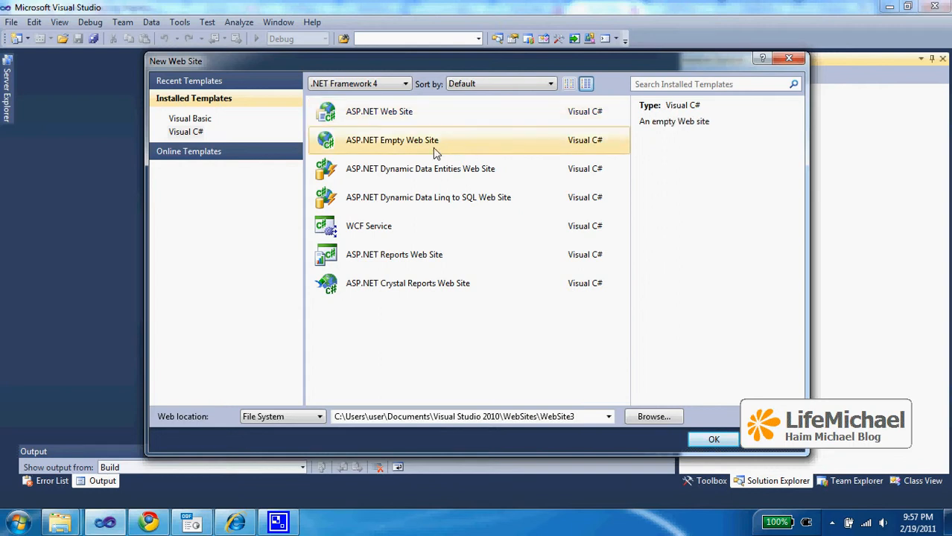
pyautogui.click(380, 111)
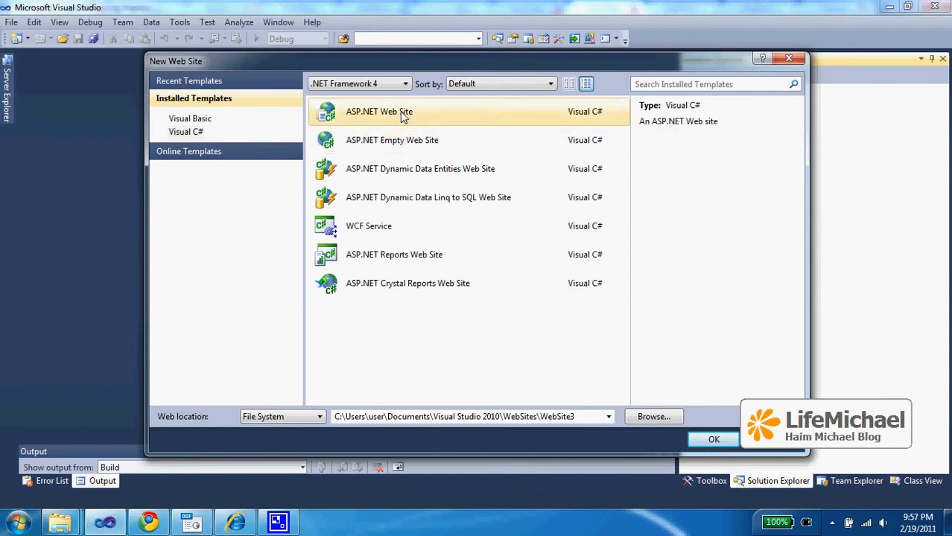
pyautogui.click(713, 439)
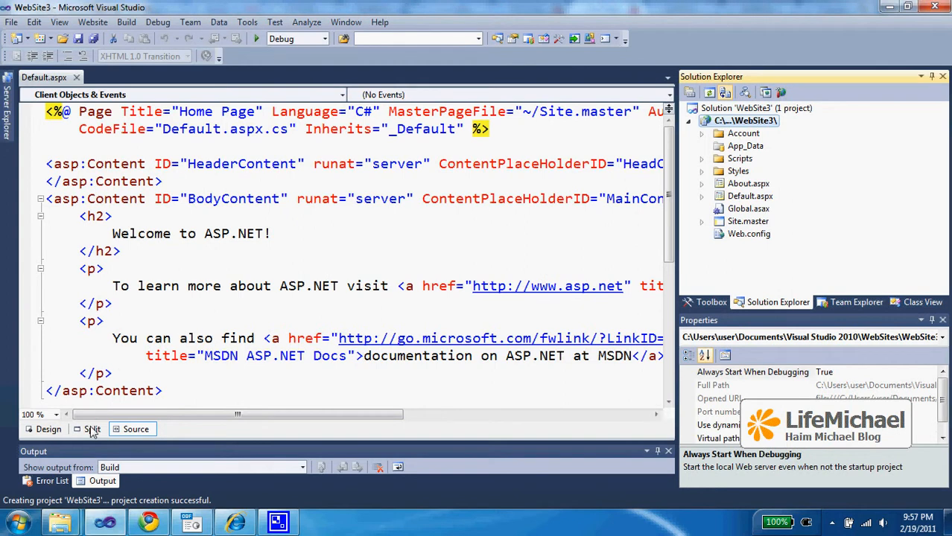
# Step: Switch Default.aspx to Split view and place the cursor in the body markup
pyautogui.click(93, 429)
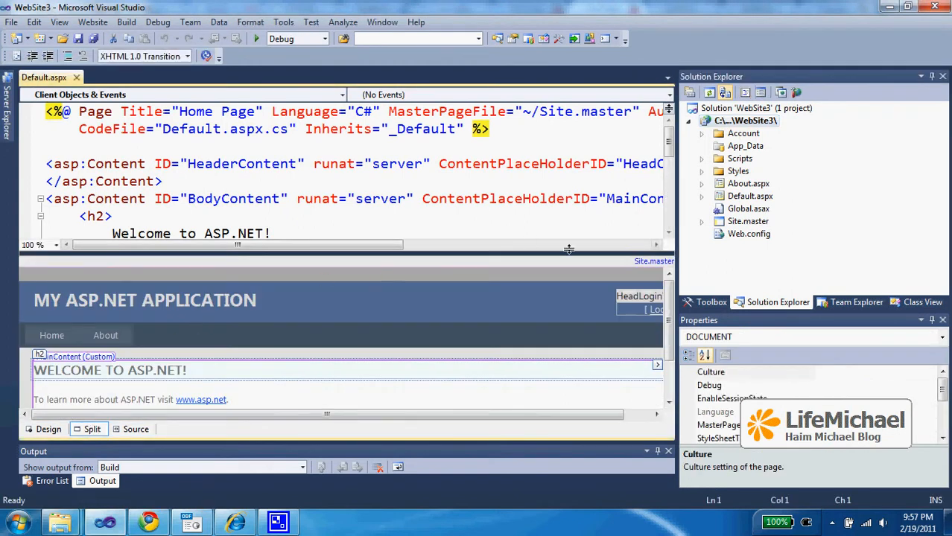
pyautogui.click(656, 244)
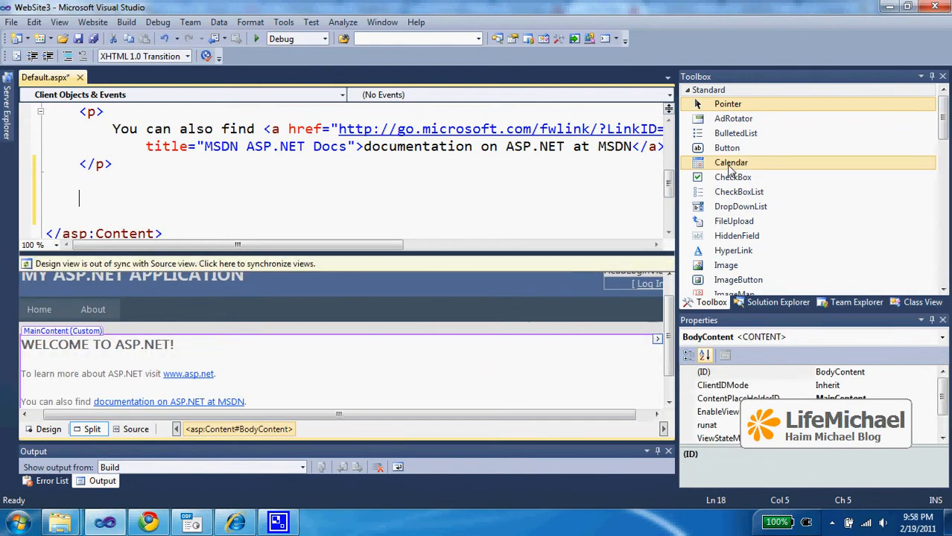
# Step: Insert a Button after the last paragraph, then scroll the Toolbox toward TextBox
pyautogui.doubleClick(727, 148)
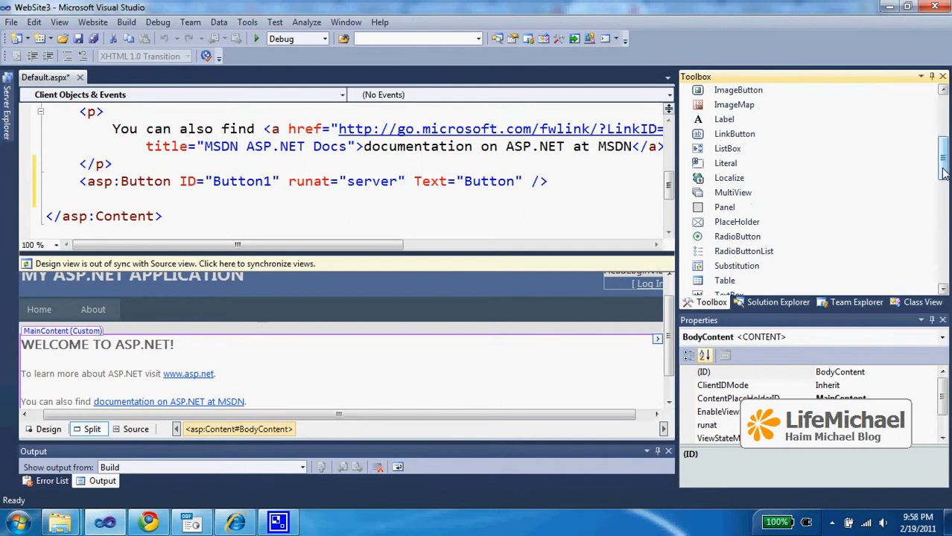
pyautogui.scroll(-3)
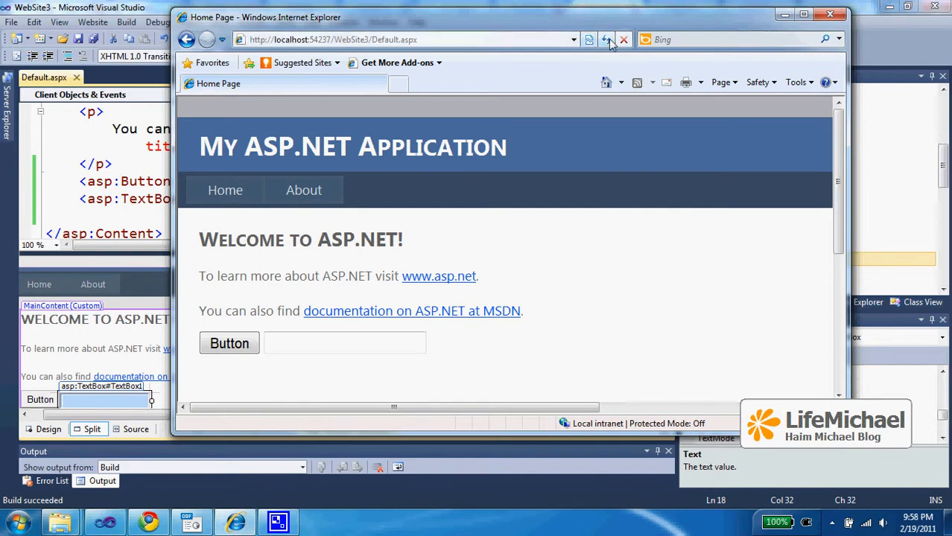
# Step: Refresh Default.aspx in Internet Explorer to display the Button and TextBox
pyautogui.click(608, 39)
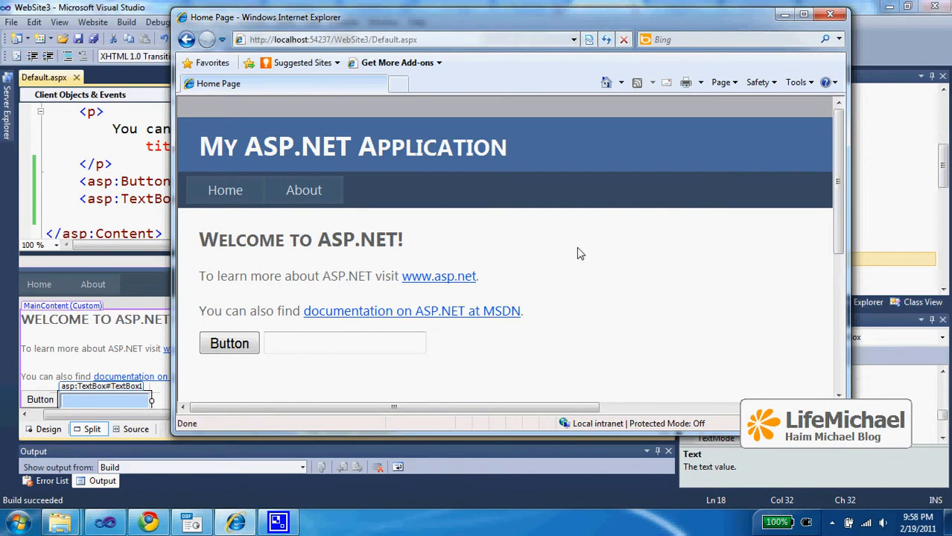
pyautogui.moveTo(602, 250)
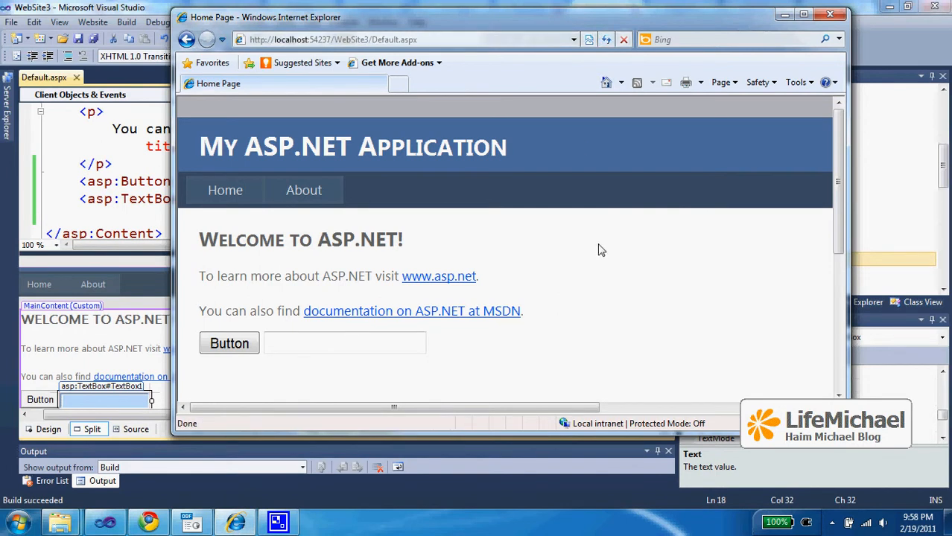